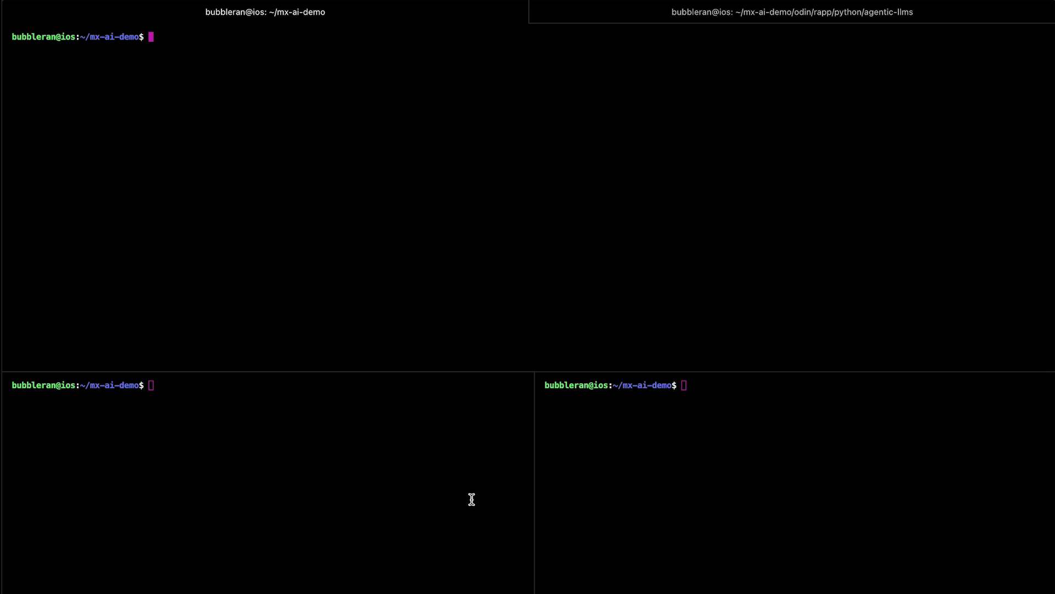
Launch the brc dashboard and check the empty Terminals, RANs and adjacent lists
type("brc")
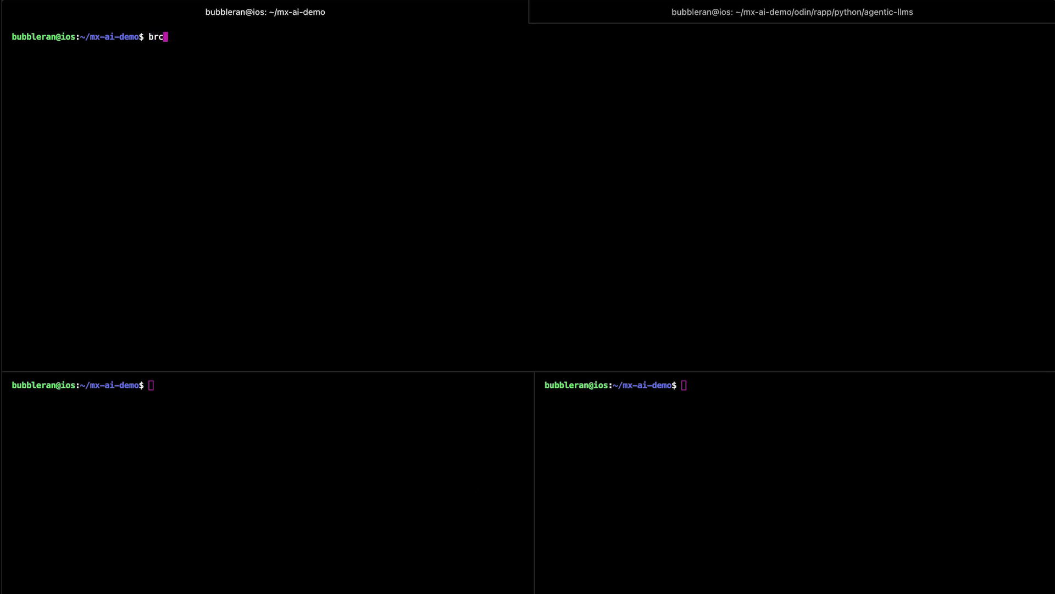
key("Return")
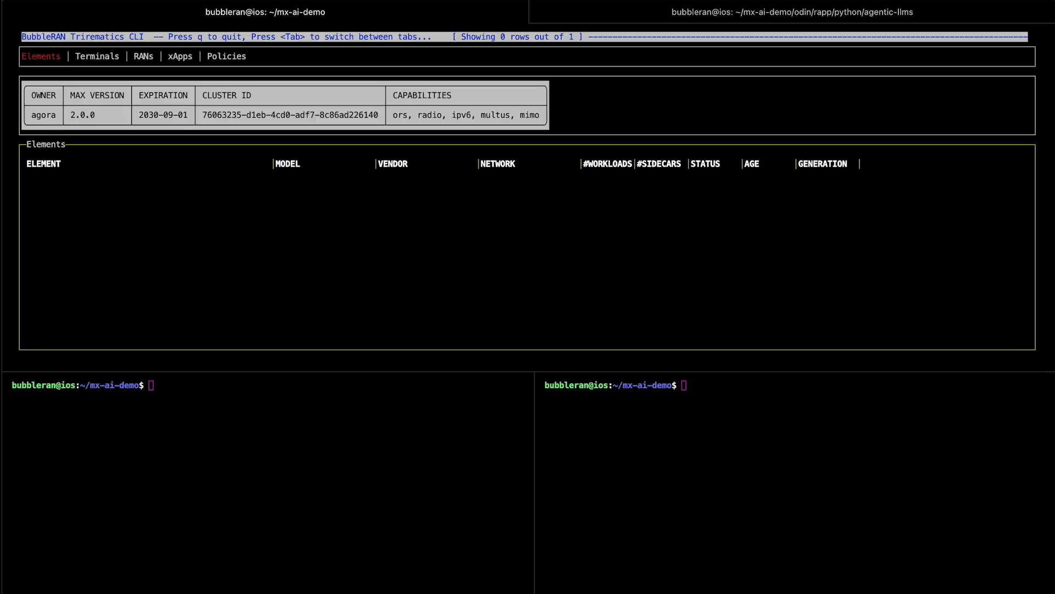
mouse_move(262, 150)
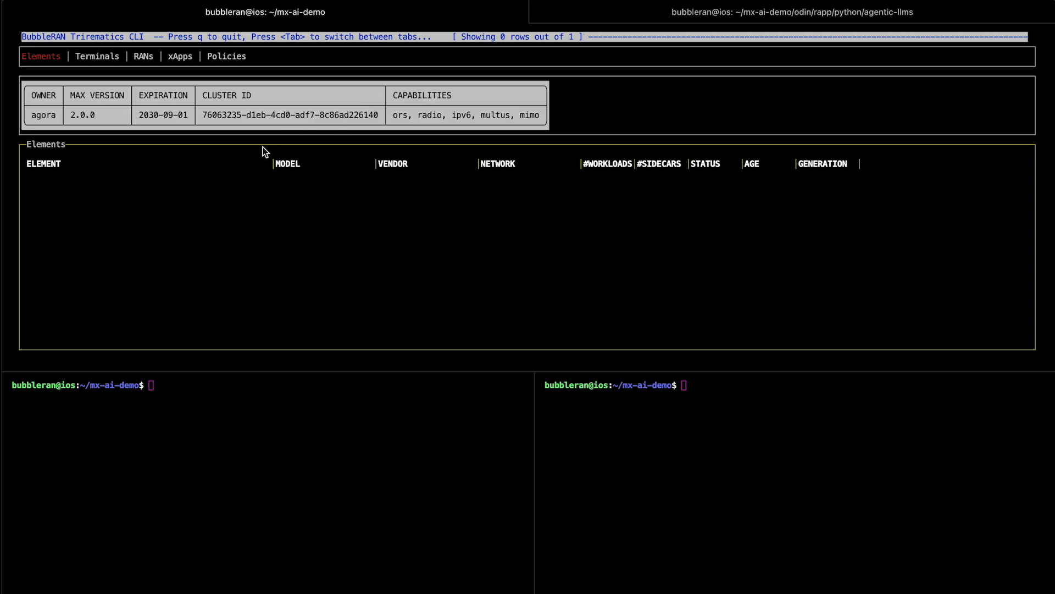
left_click(97, 56)
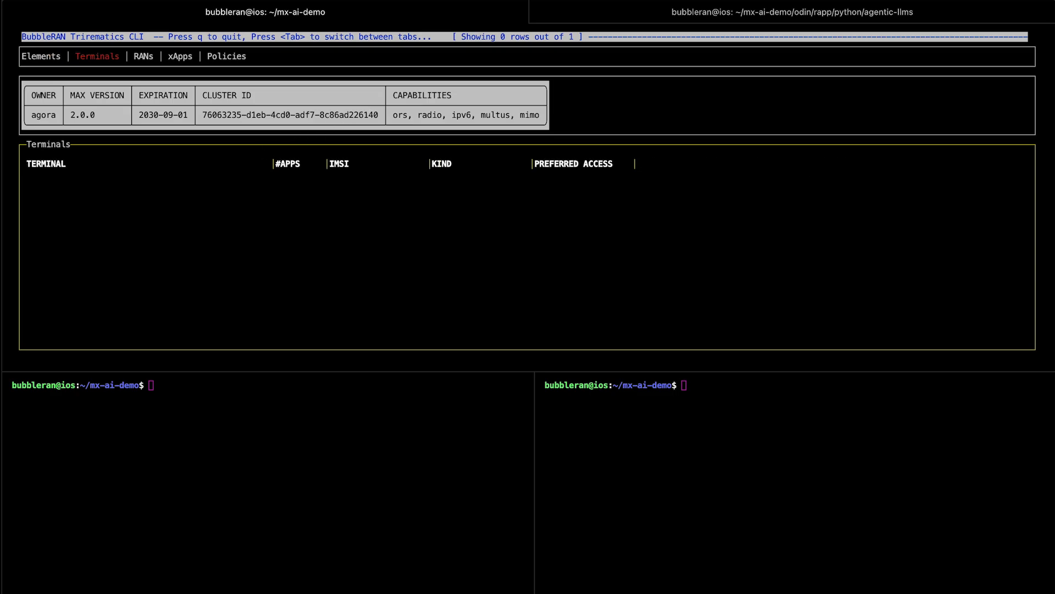
left_click(143, 56)
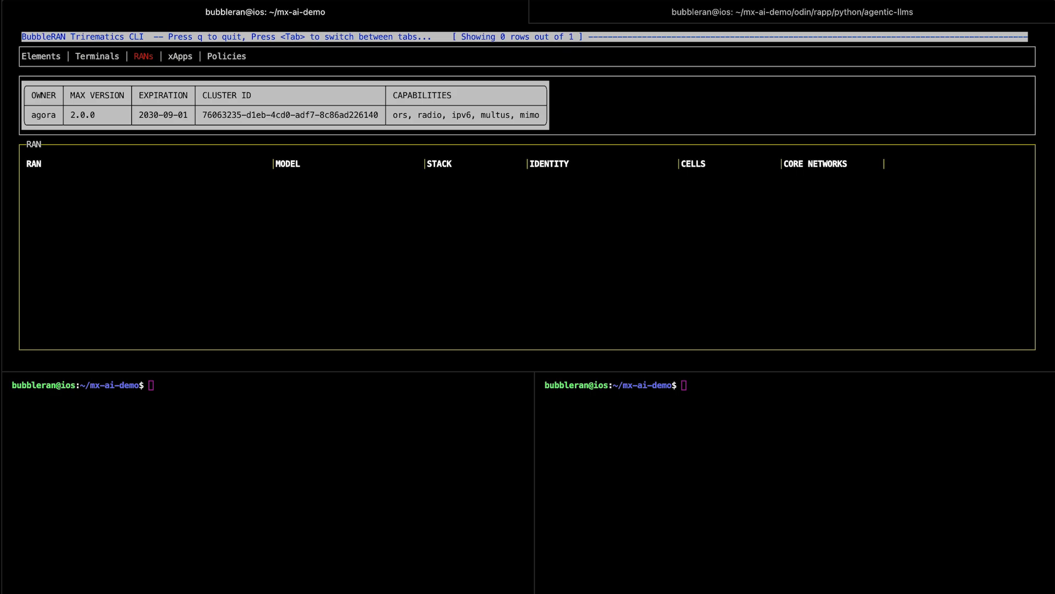
left_click(227, 56)
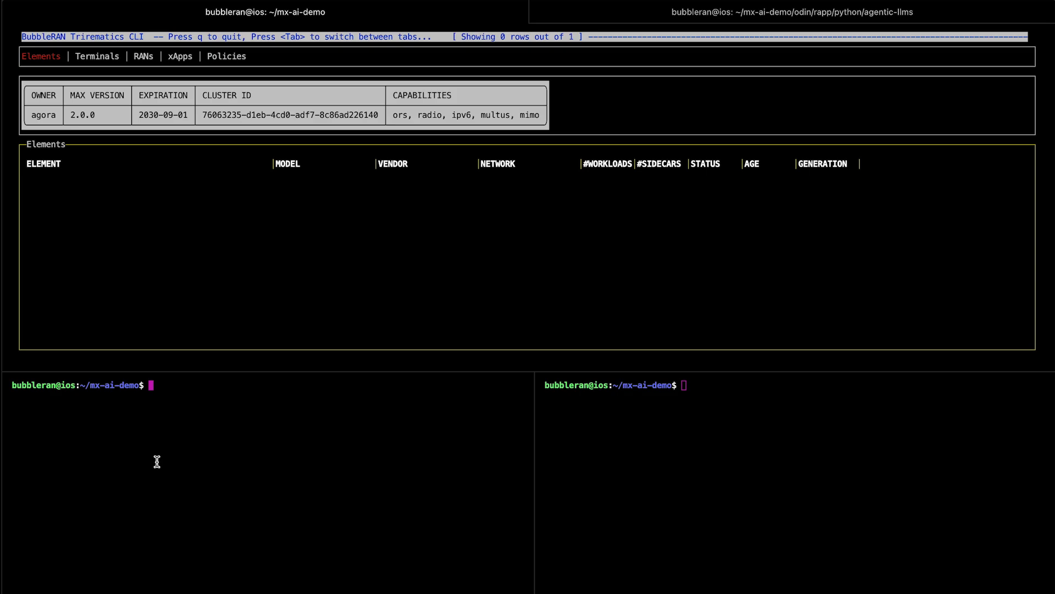
Run 'brc install network network.yaml' to deploy the network
type("brc ins")
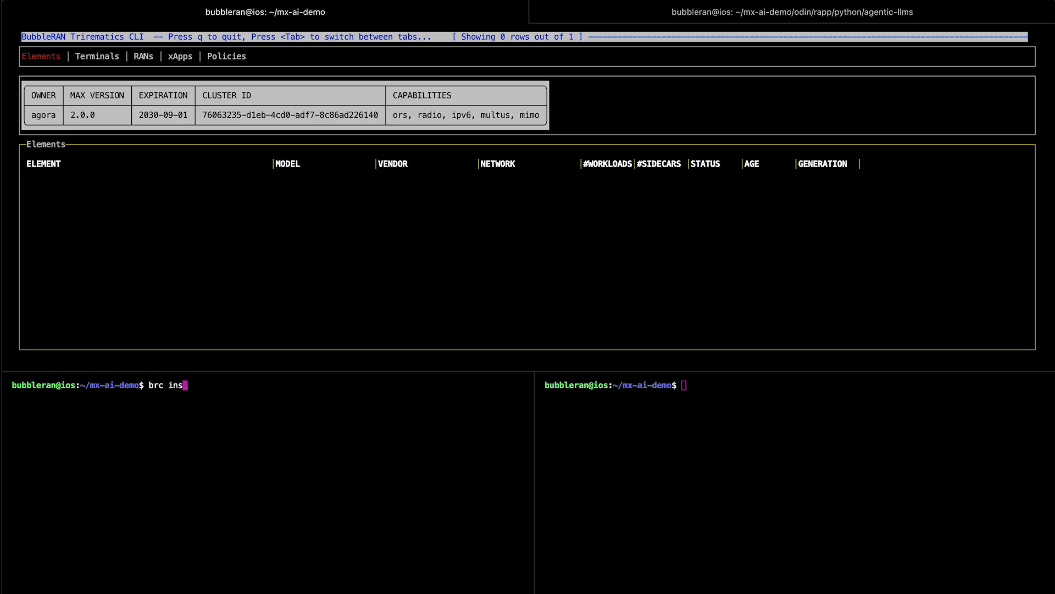
type("tall network network.yaml")
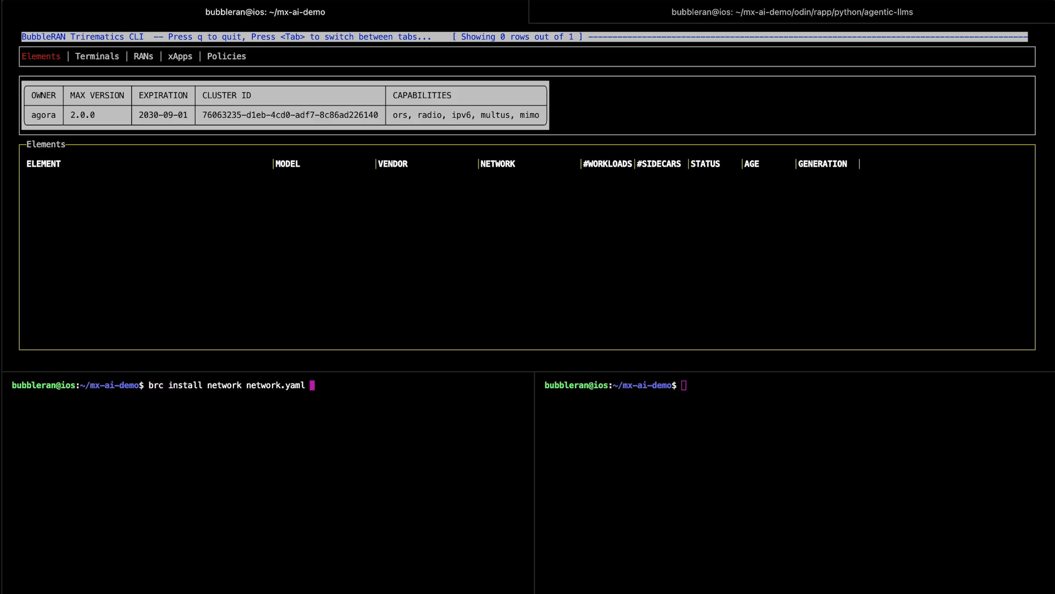
key("Return")
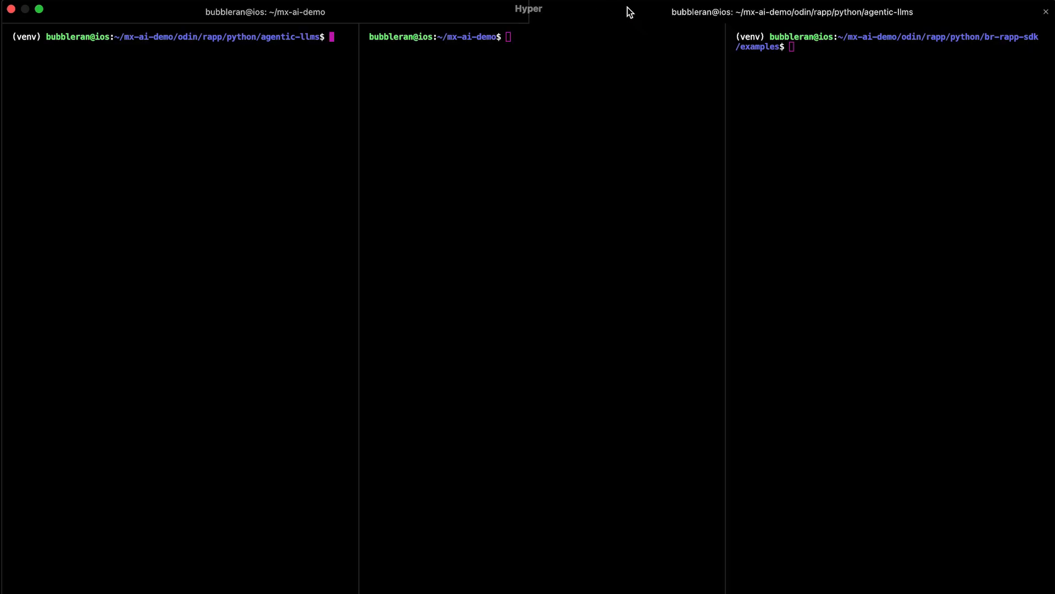
Recall and run the GPT-4o network assistant, then the 'brc test throughput' commands from history
key("ctrl+r")
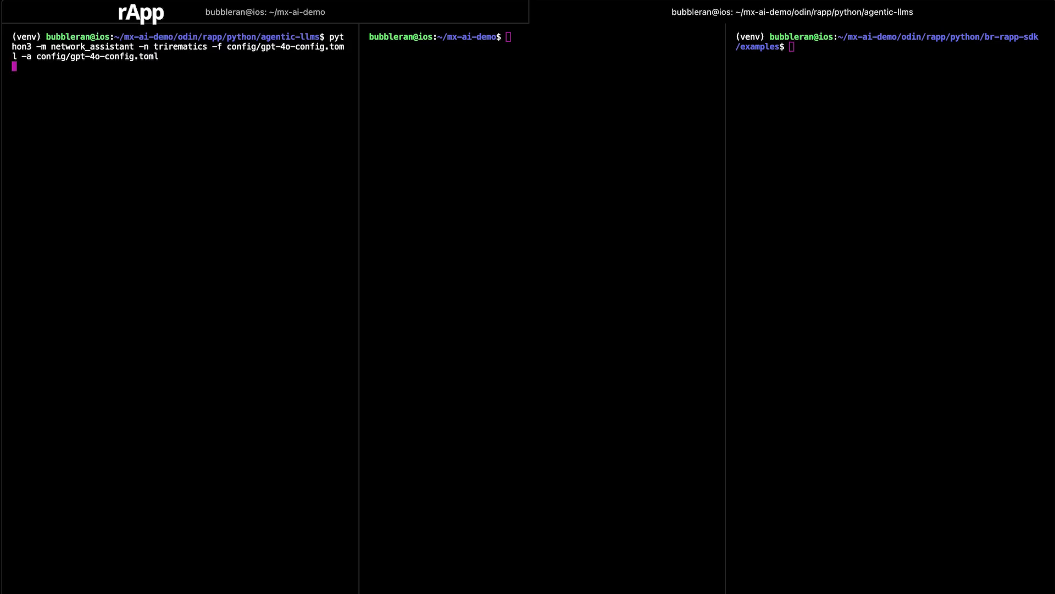
key("Return")
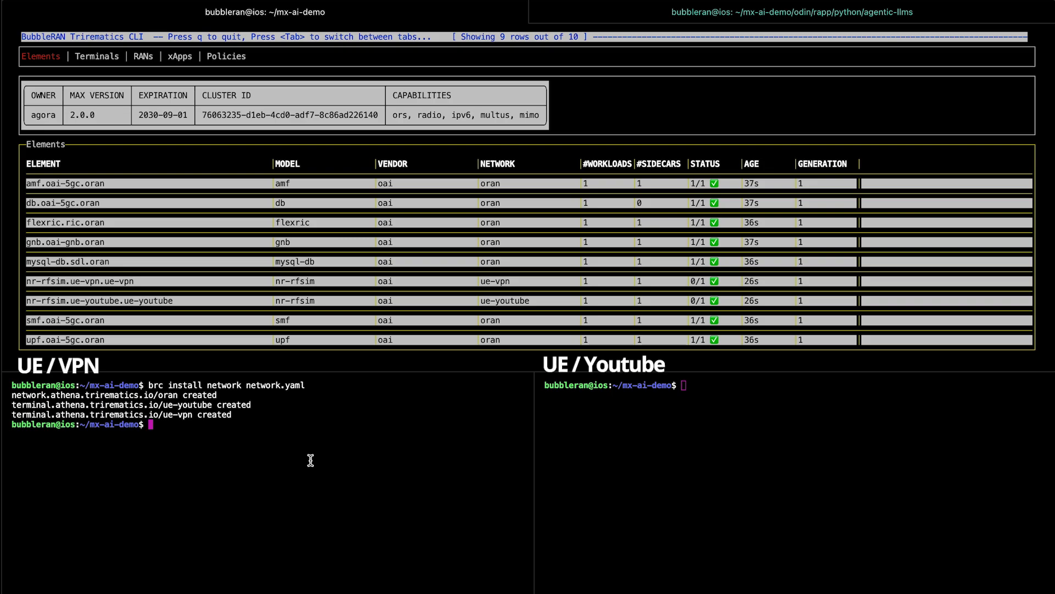
key("ctrl+r")
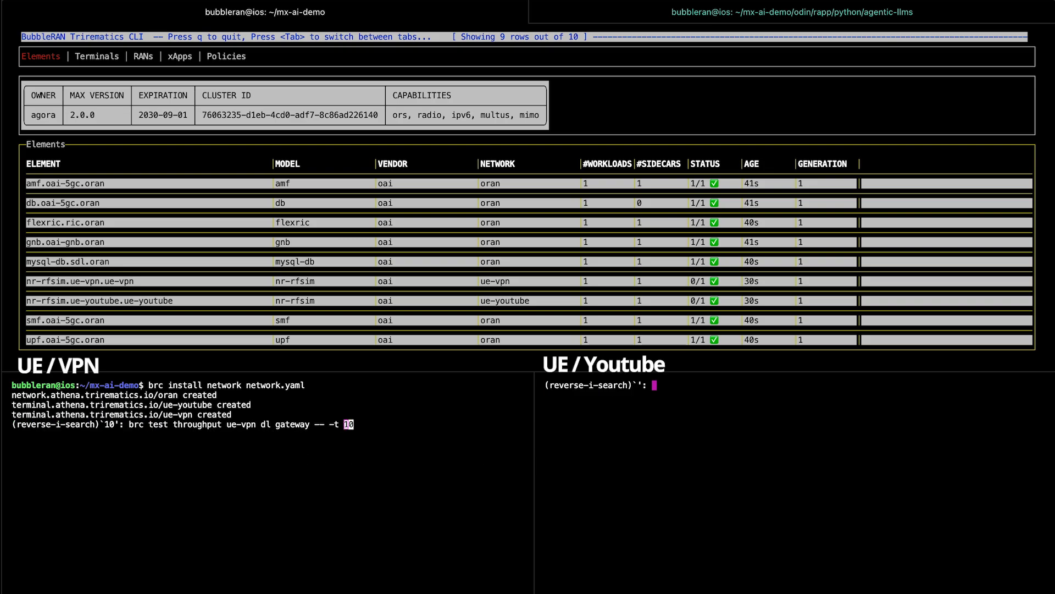
type("000")
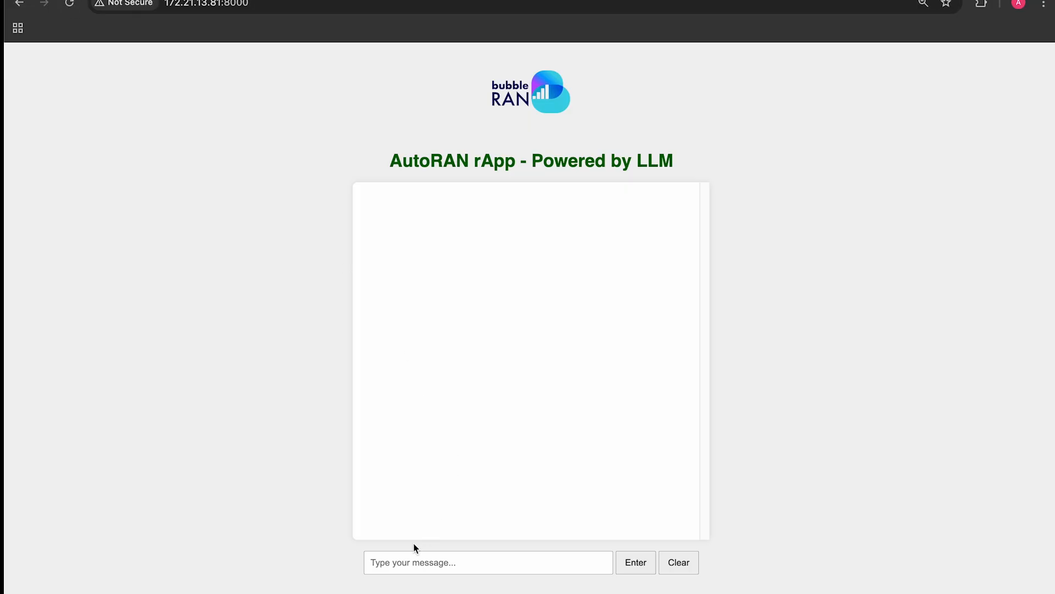
Send the YouTube 4K throughput question and confirm with 'yes' to enforce the 60/80 Mbps slice
left_click(634, 562)
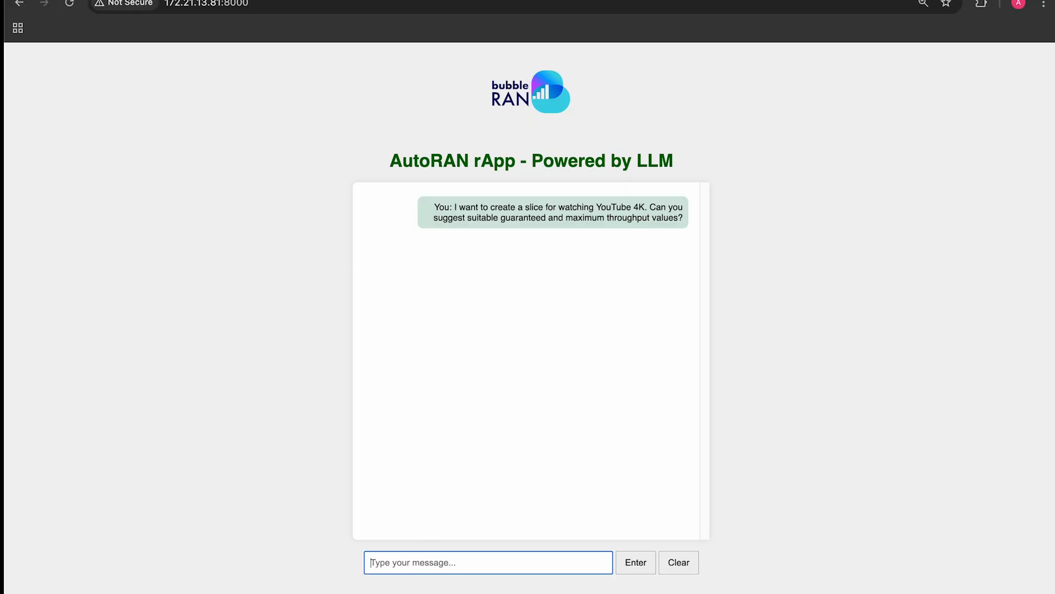
left_click(634, 562)
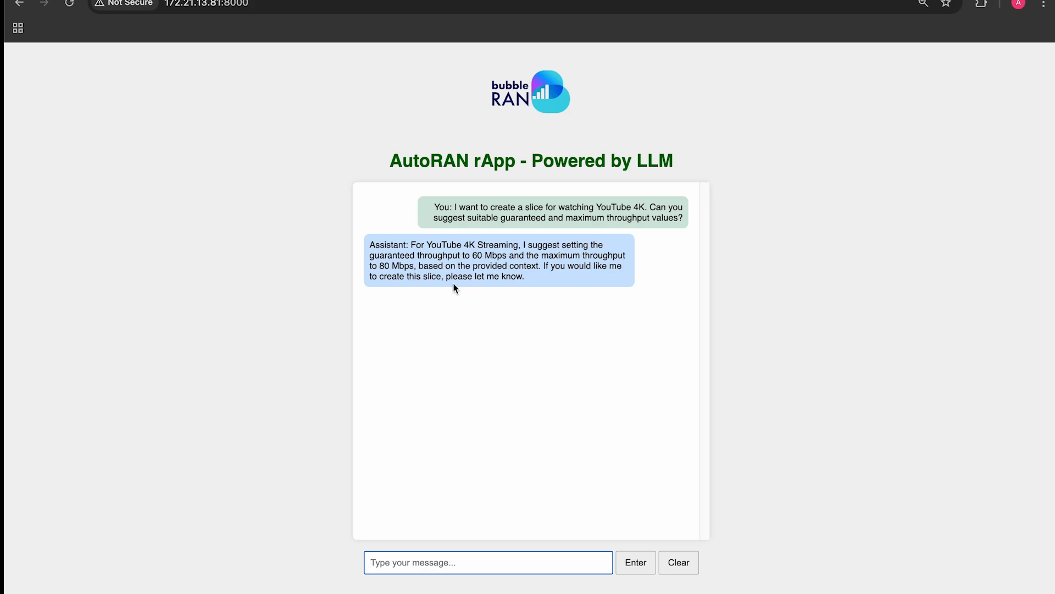
mouse_move(416, 280)
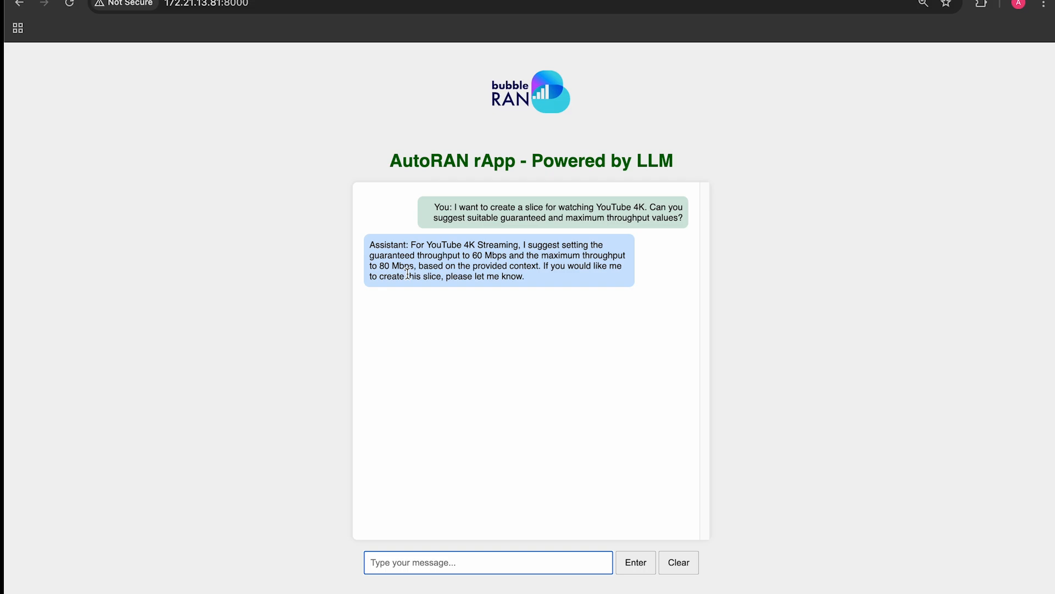
type("y")
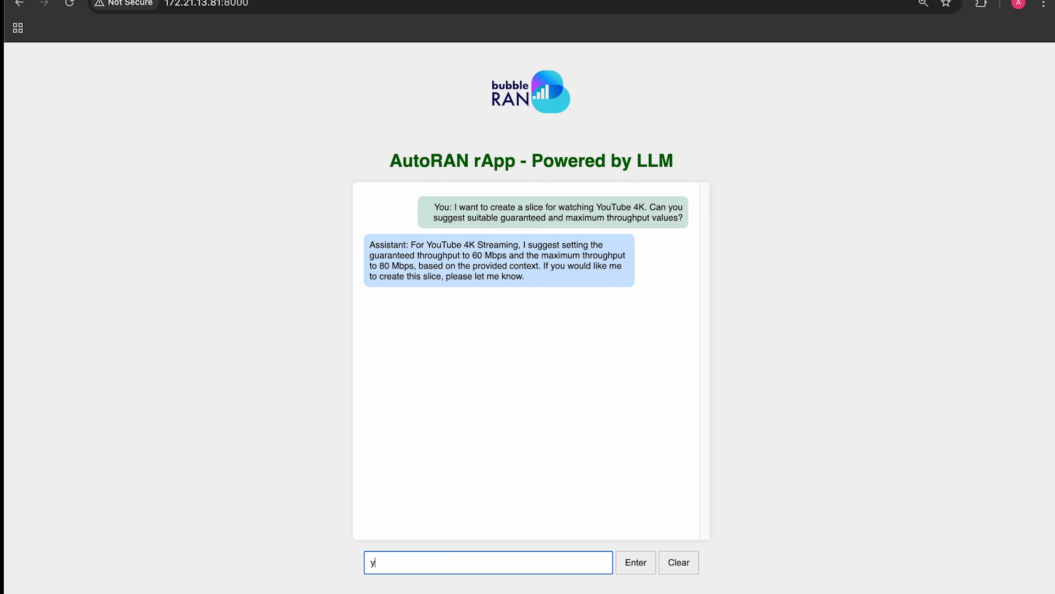
left_click(634, 562)
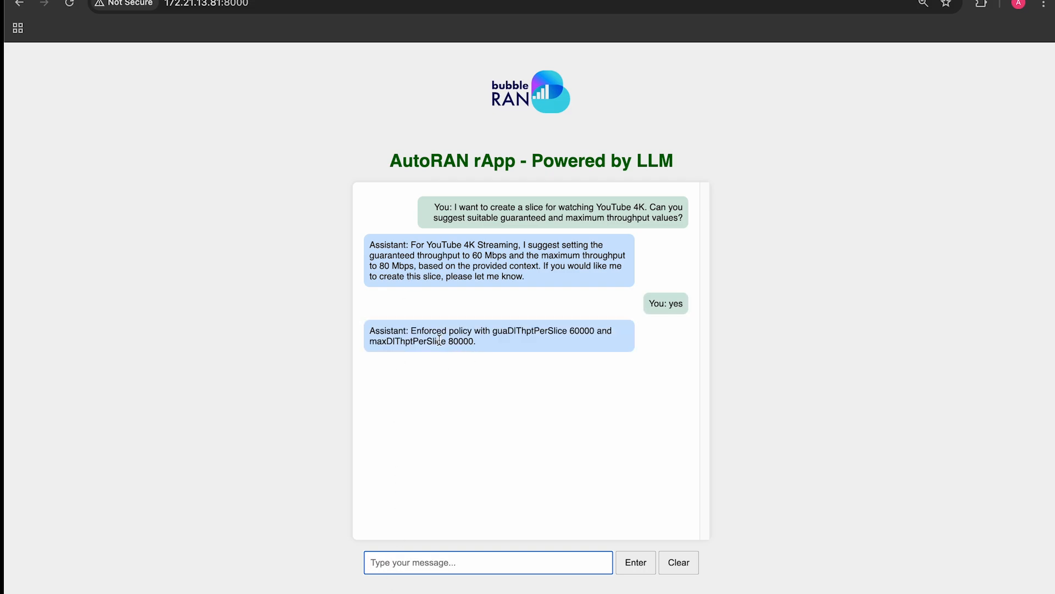
mouse_move(544, 345)
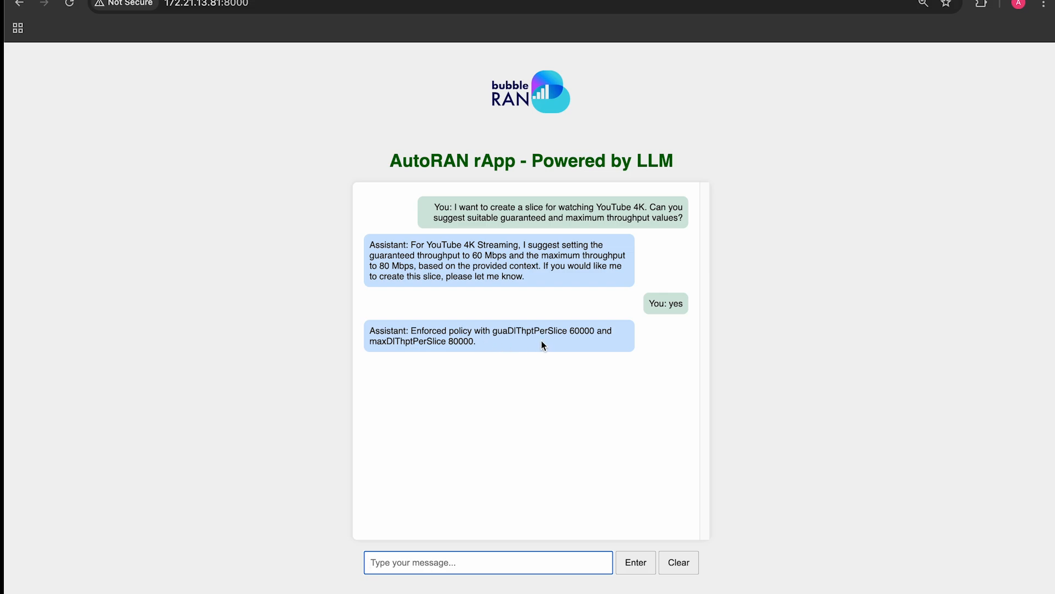
mouse_move(415, 353)
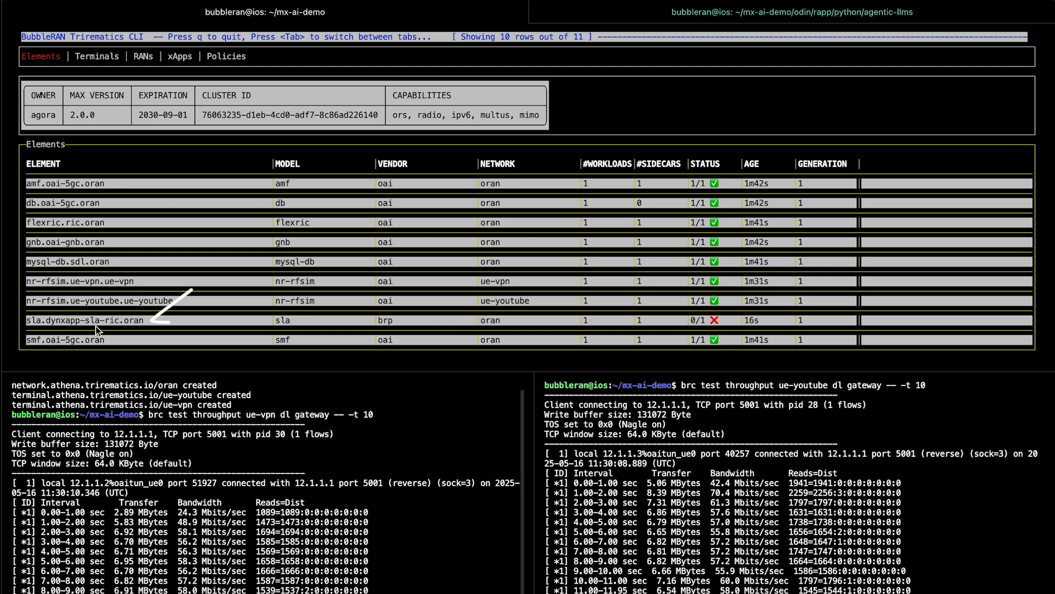
Check the youtube4k policy under xApps and Policies, then run 'brc extract logs' for the slicing xApp
left_click(180, 56)
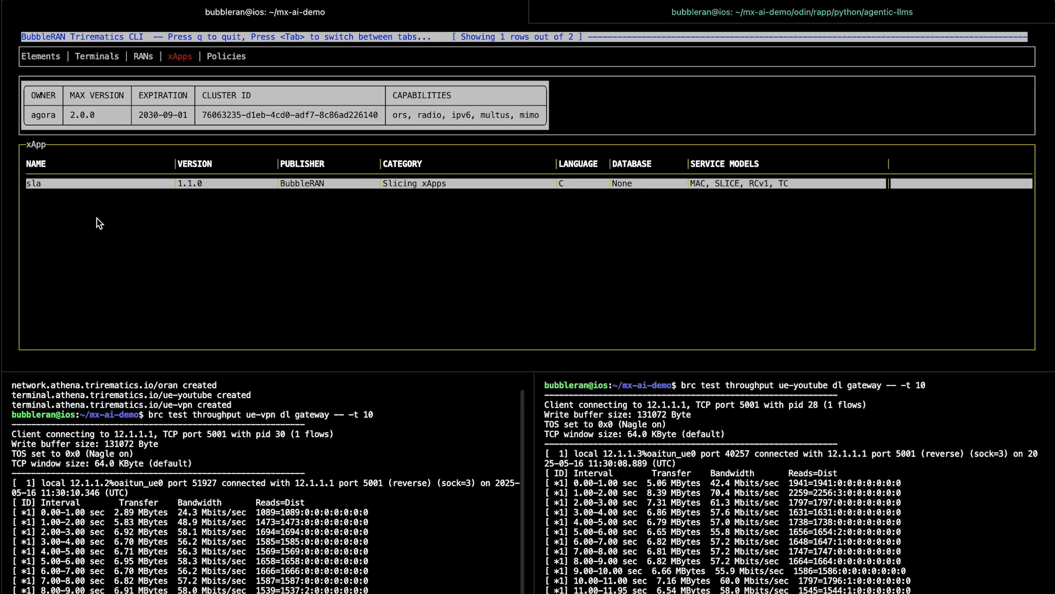
left_click(226, 56)
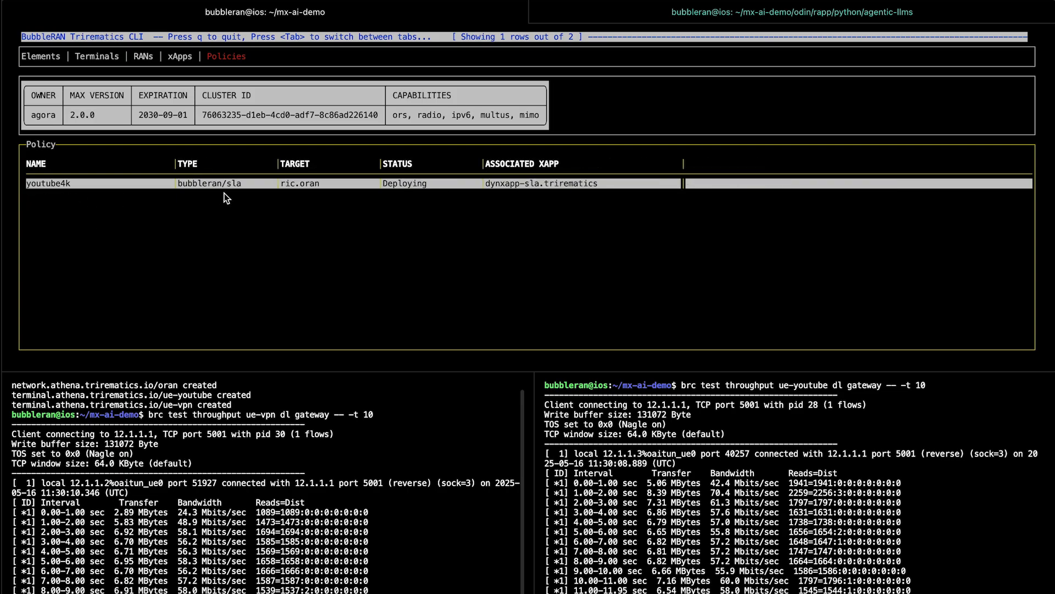
mouse_move(667, 43)
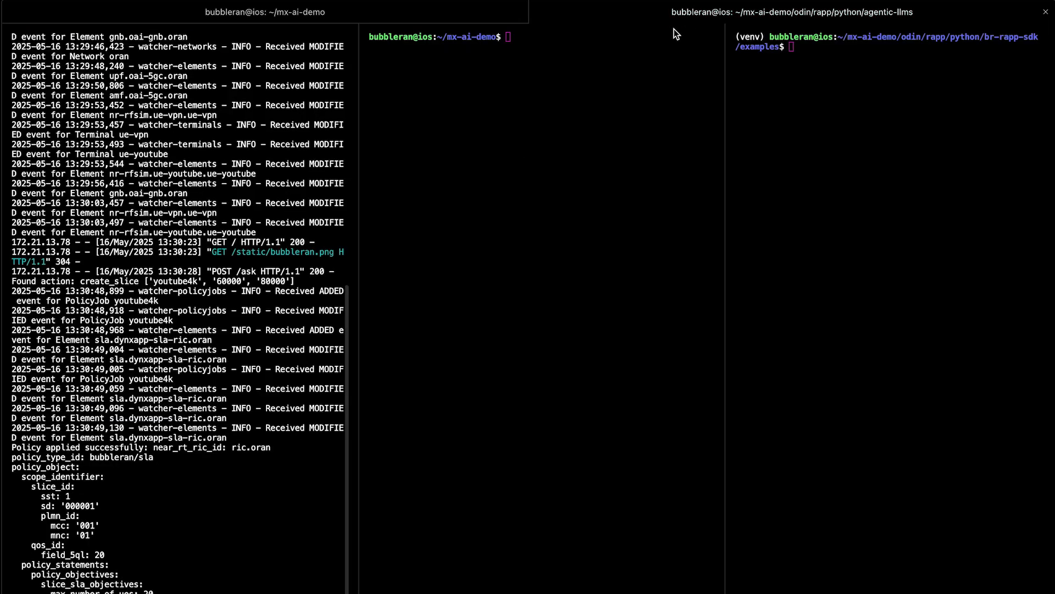
type("brc")
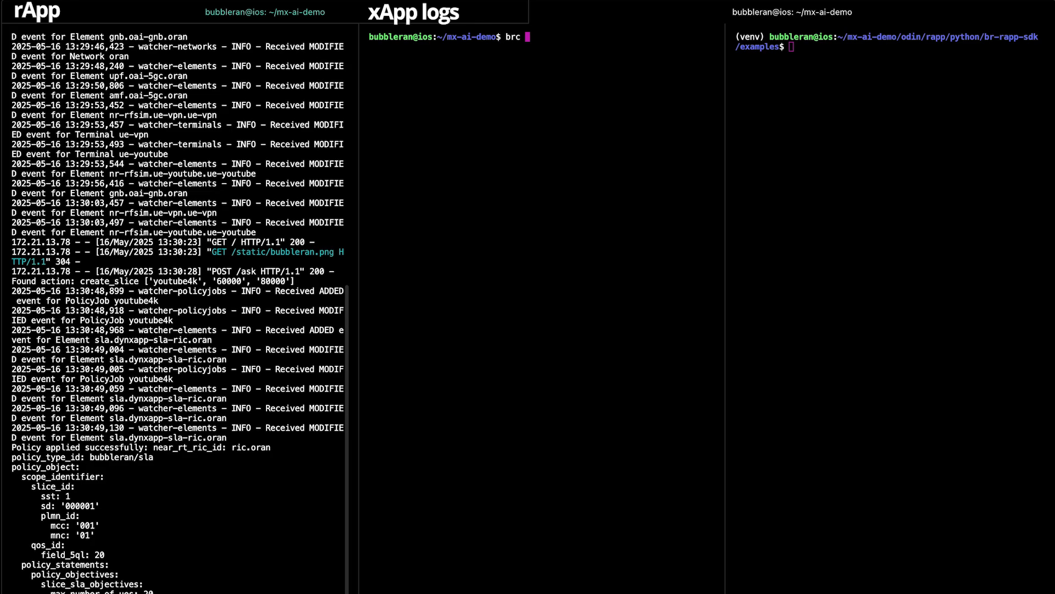
type("extract logs")
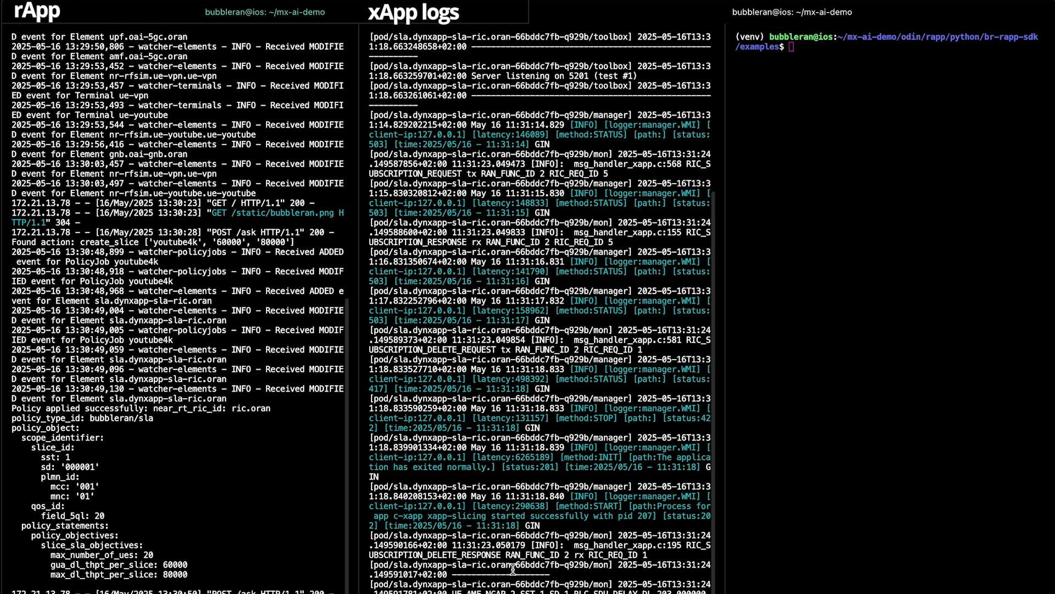
scroll("down", 3)
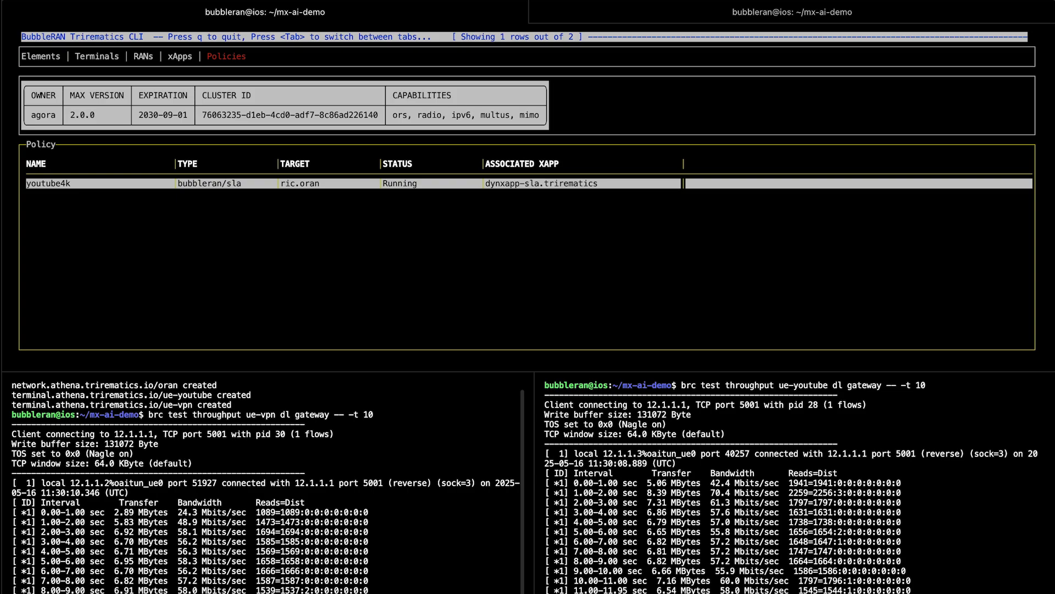
mouse_move(22, 311)
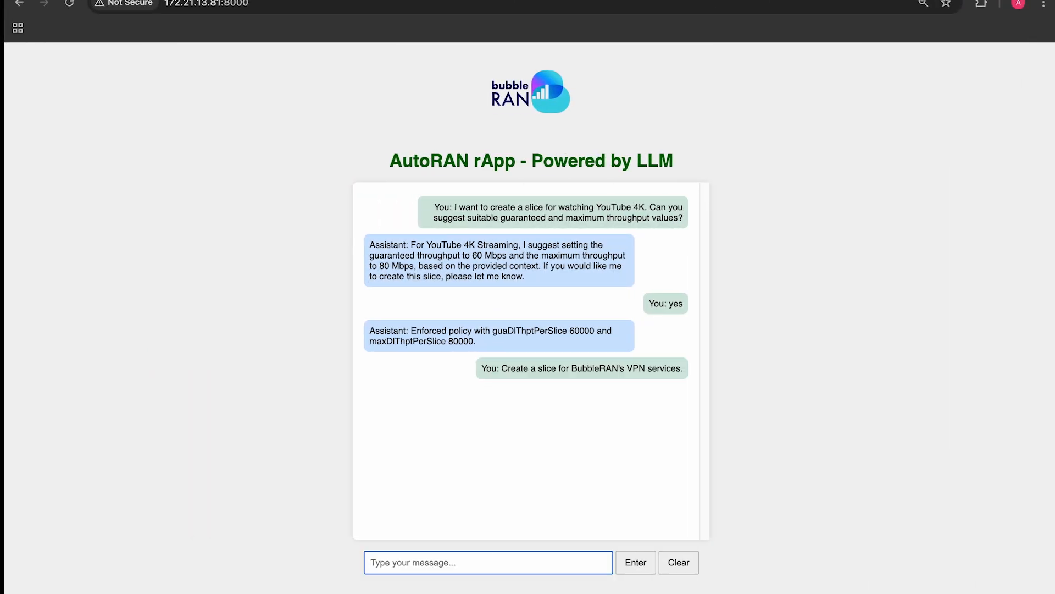
Send the 'Create a slice for BubbleRAN's VPN services.' request in the chat
left_click(634, 562)
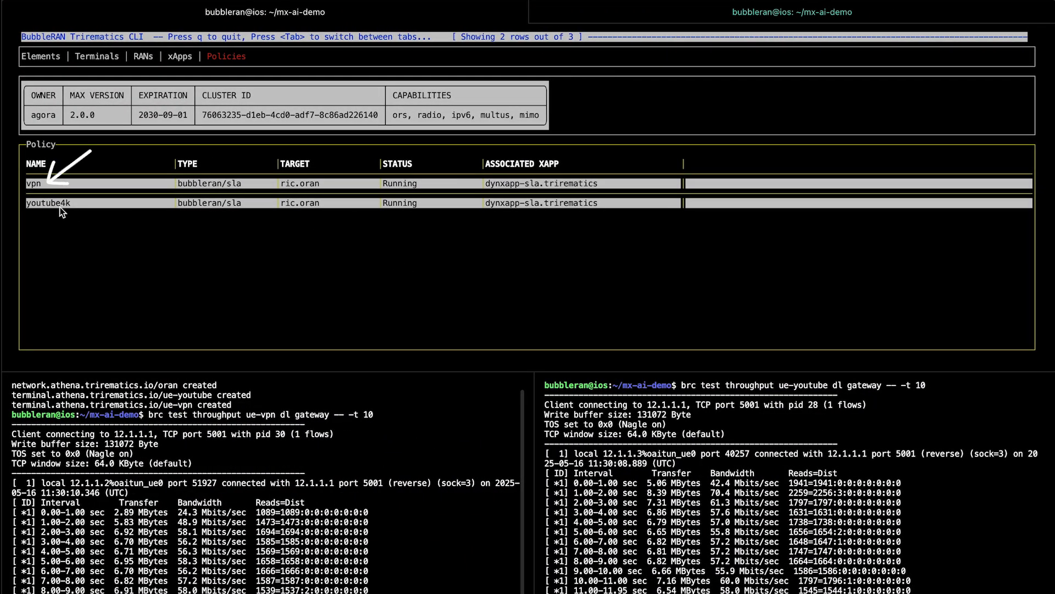
mouse_move(707, 13)
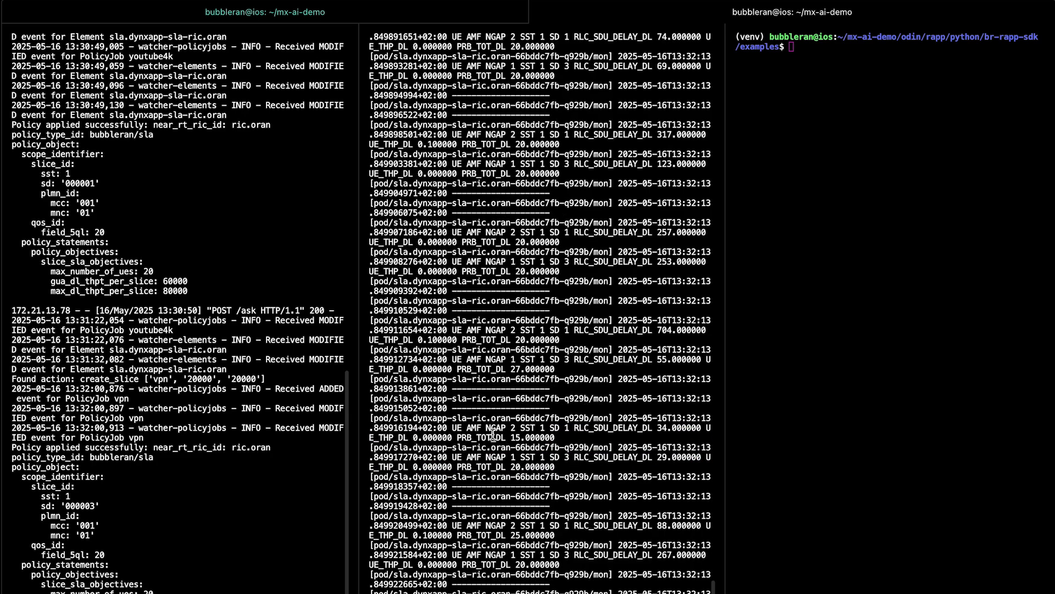
mouse_move(553, 471)
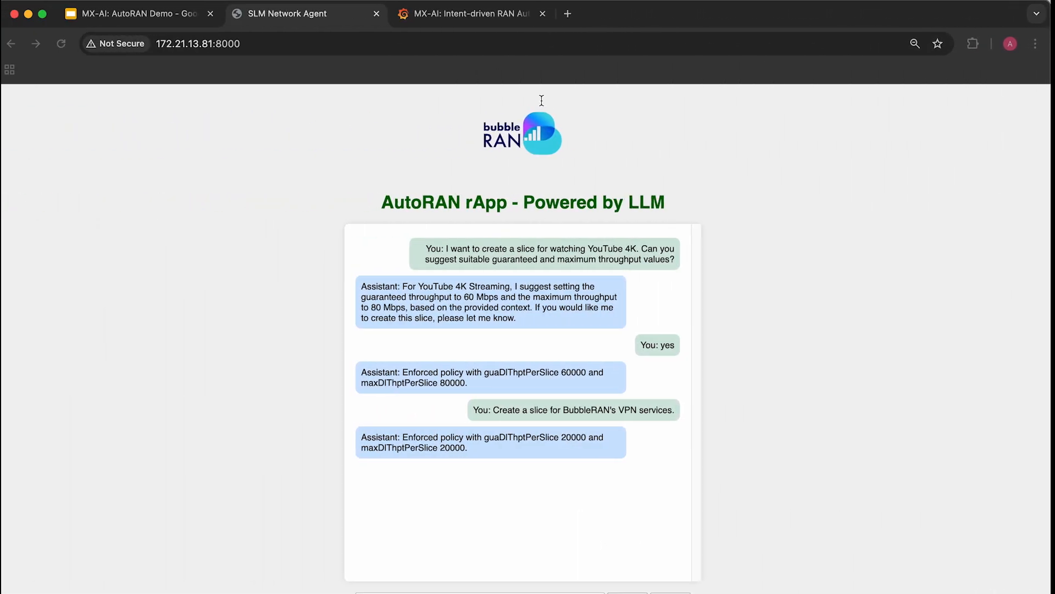
Request the 10 Mbps VPN cap and watch UE 1 throughput on the Grafana dashboard
left_click(472, 13)
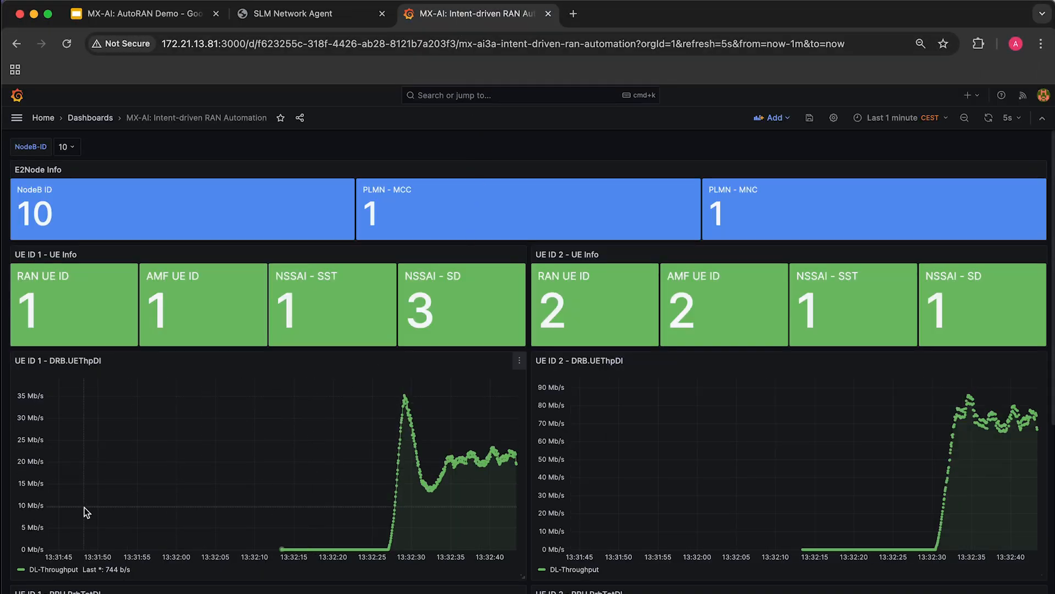
mouse_move(502, 469)
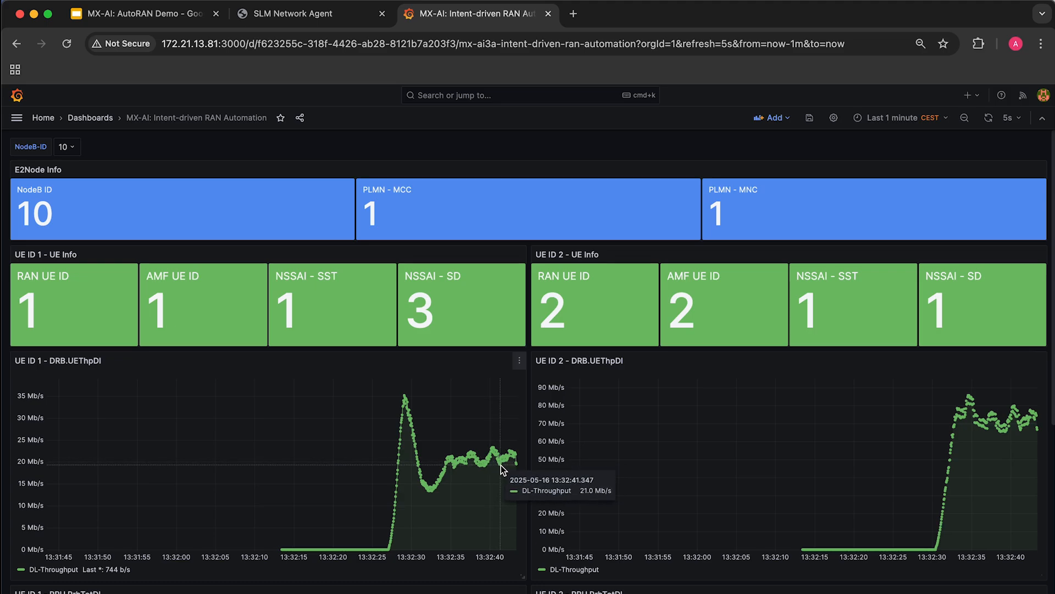
mouse_move(1021, 422)
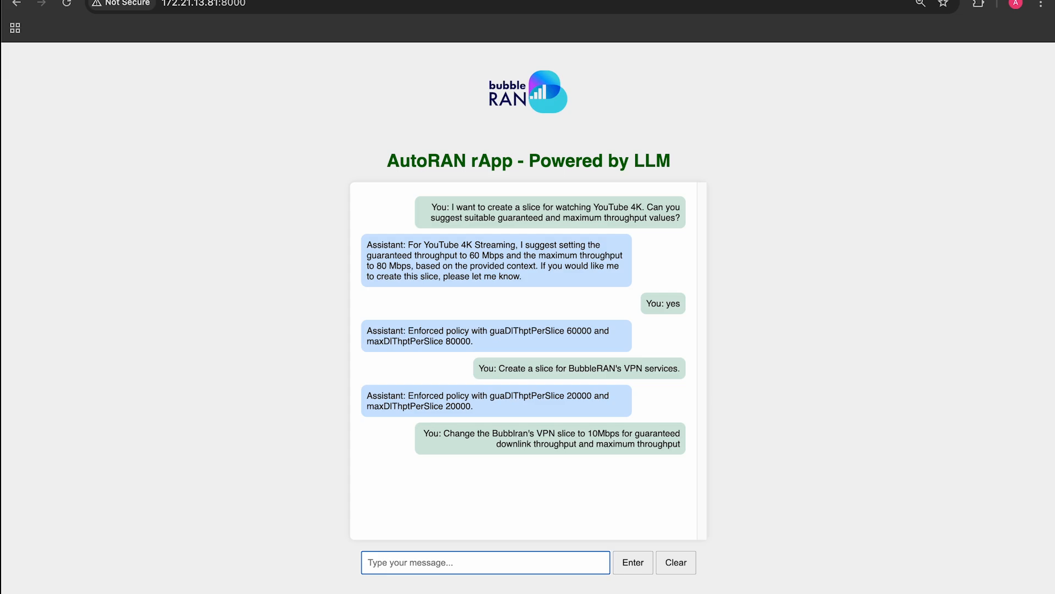
left_click(632, 562)
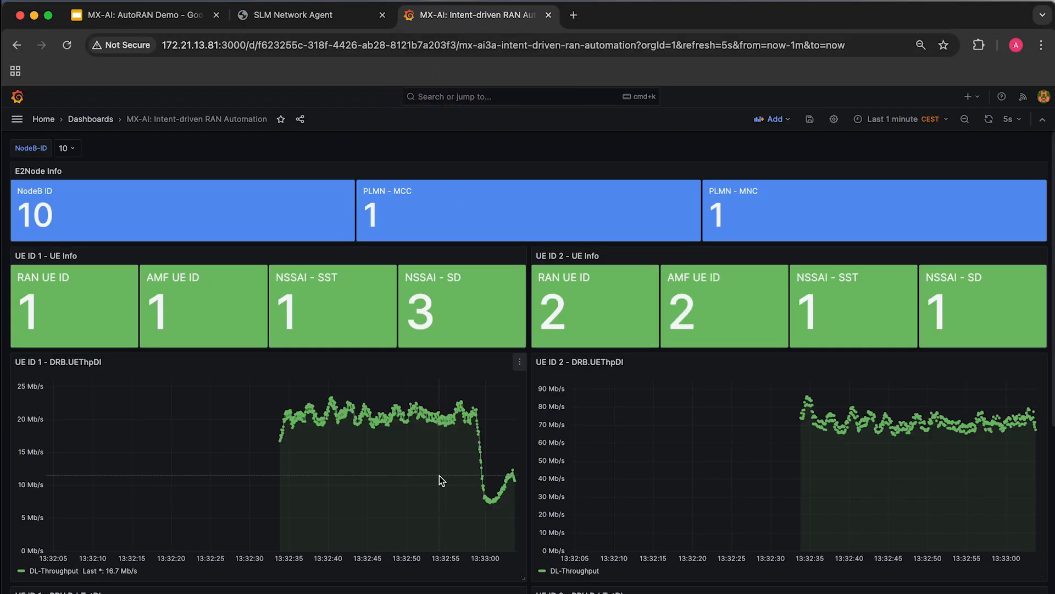
mouse_move(493, 482)
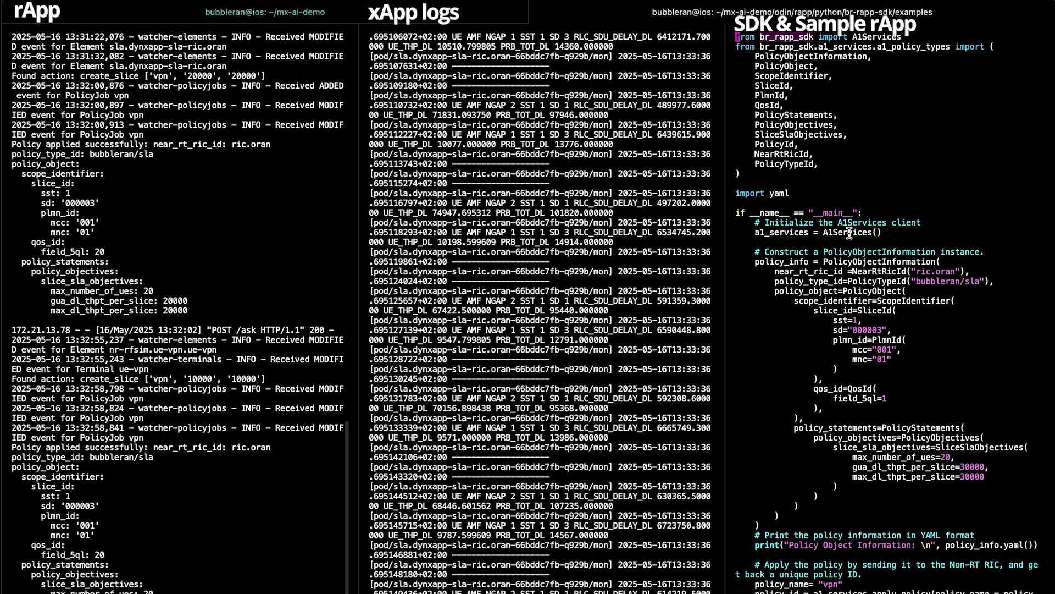
Review test_rapp_sdk.py and run it to set the VPN slice to 30000 downlink throughput
scroll("down", 3)
type("python3")
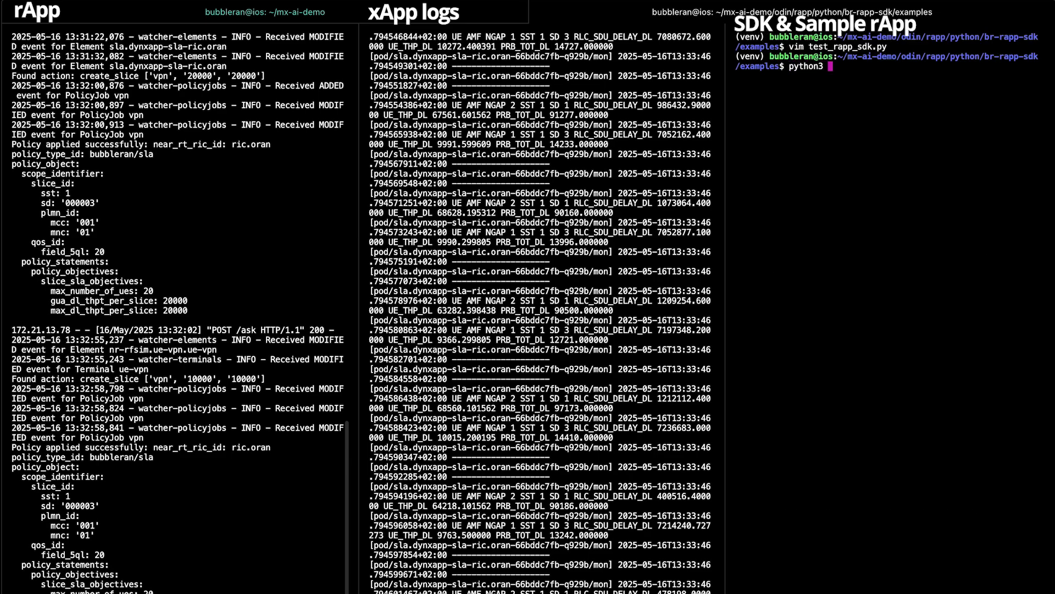
type("test_rapp_sdk.py")
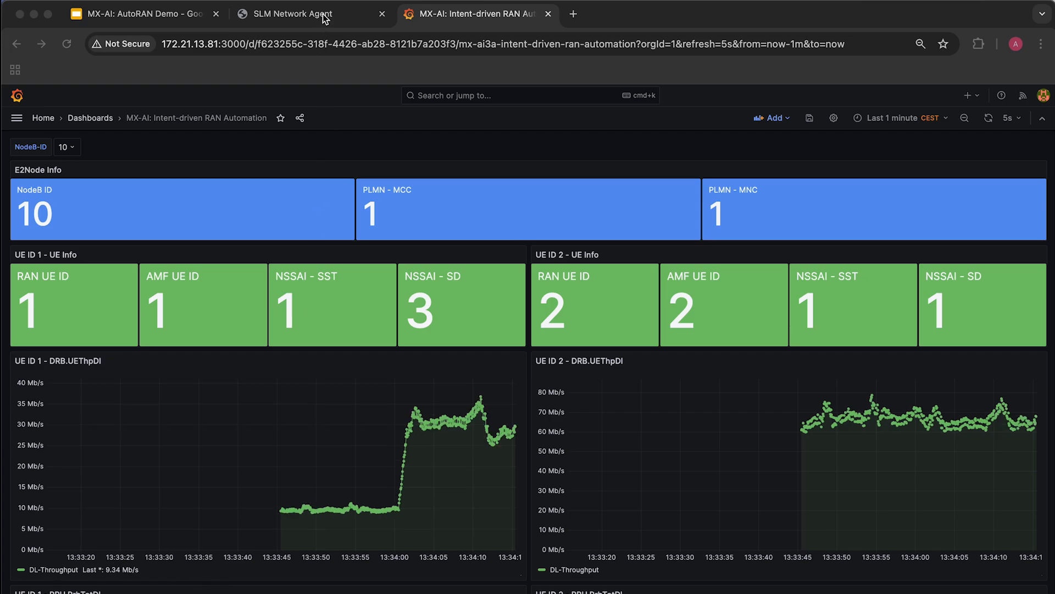
Ask the rApp assistant for the VPN slice PolicyJob's current throughput values
left_click(294, 13)
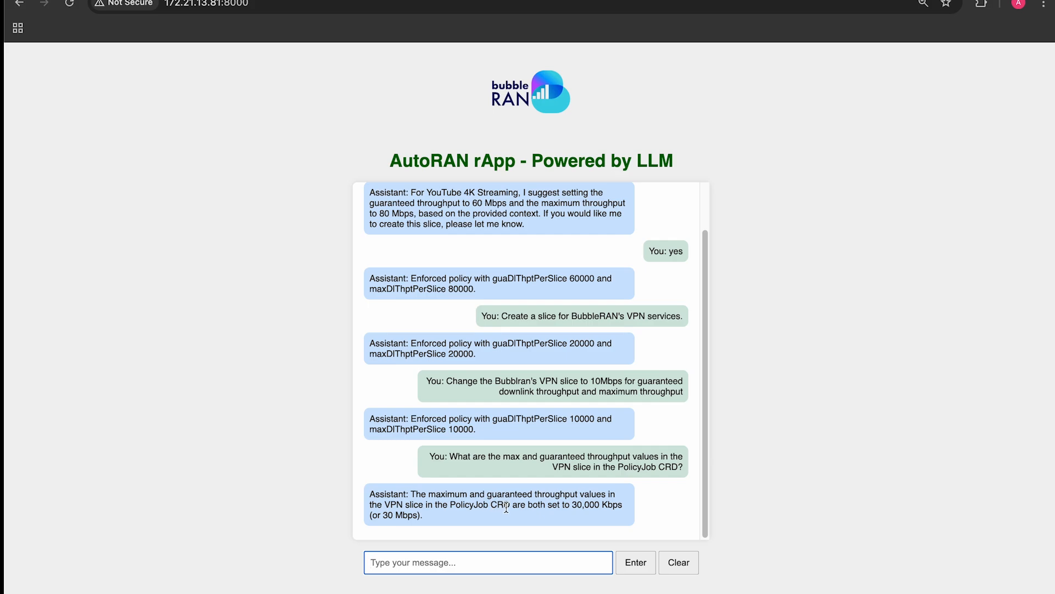
mouse_move(583, 509)
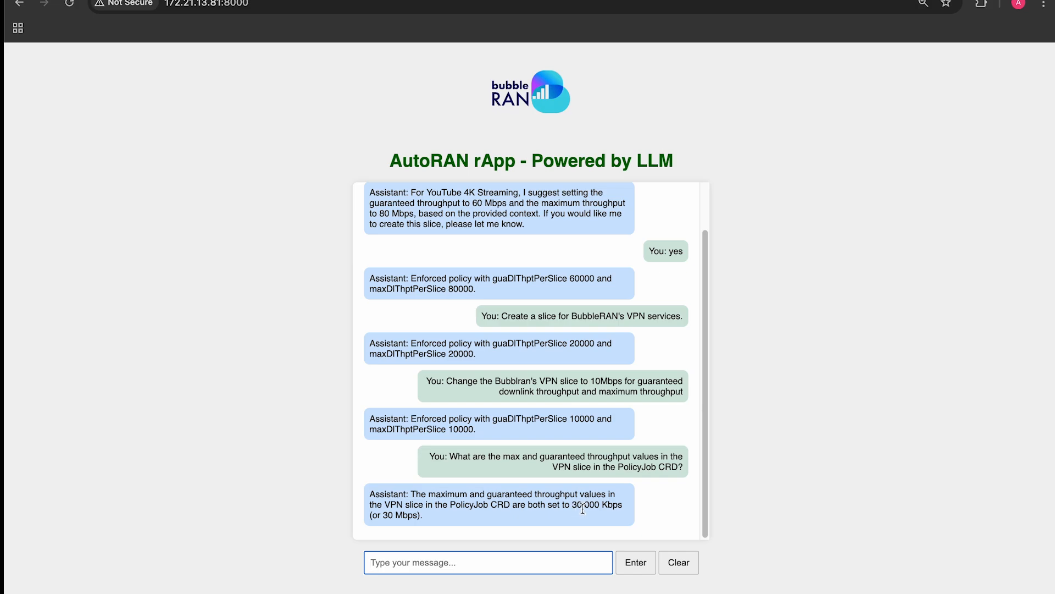
mouse_move(568, 514)
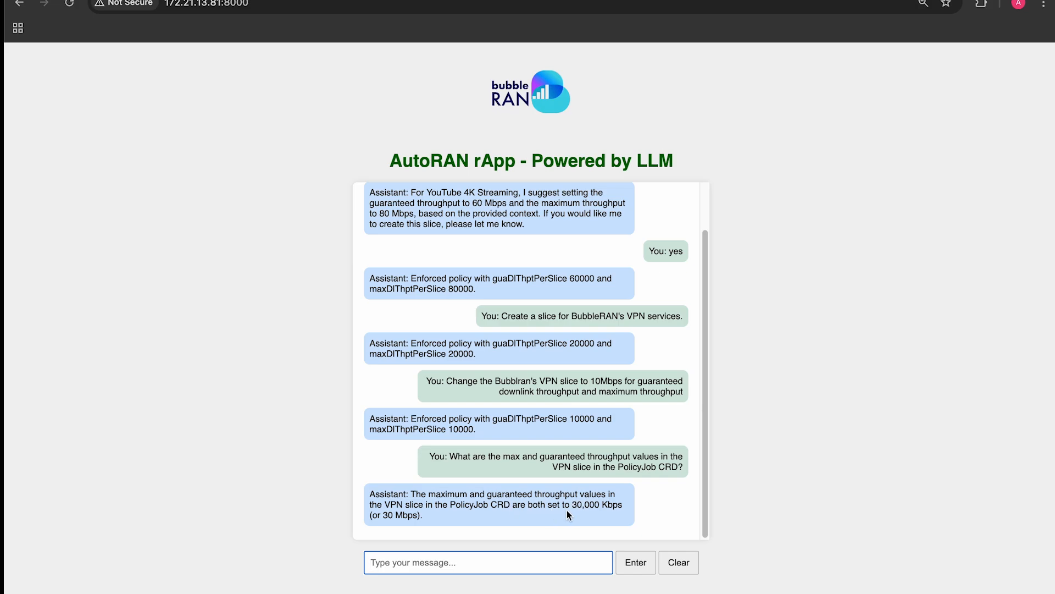
mouse_move(573, 514)
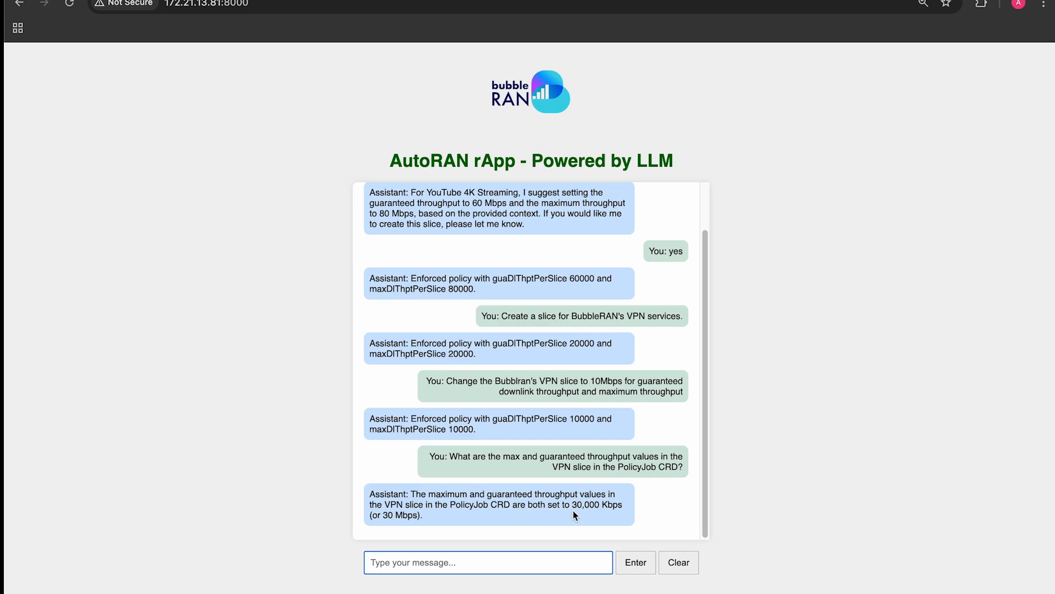